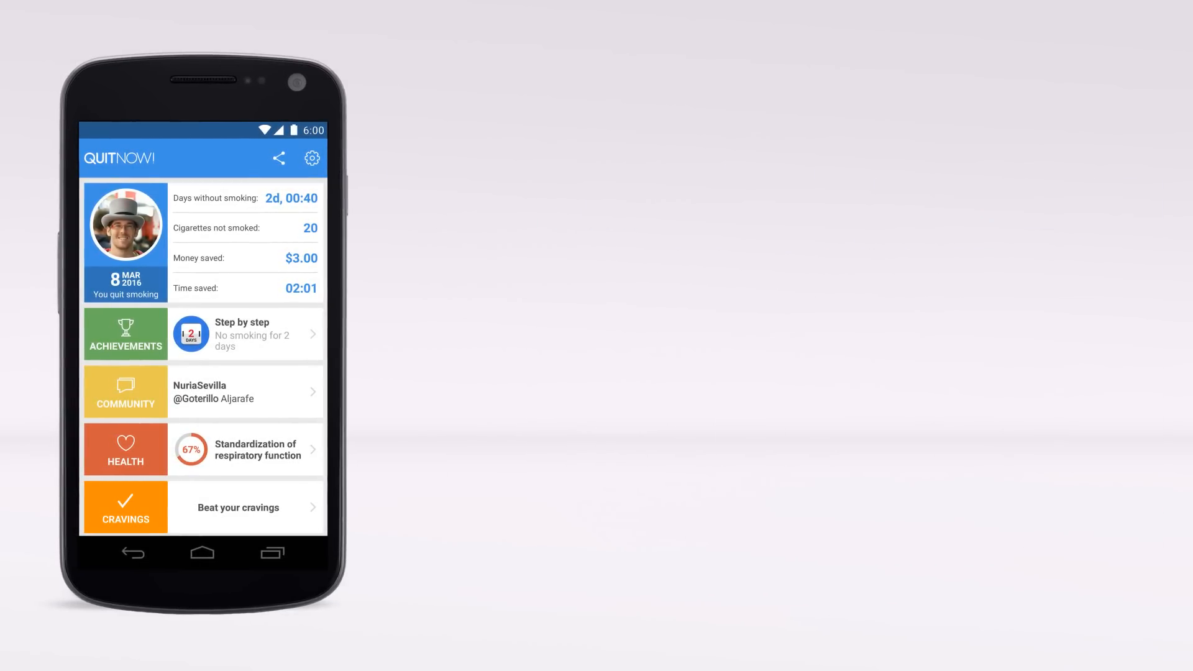
Step: View the Achievements Completed list, reaching milestones like 30 smoke-free days and $50 saved
left_click(124, 333)
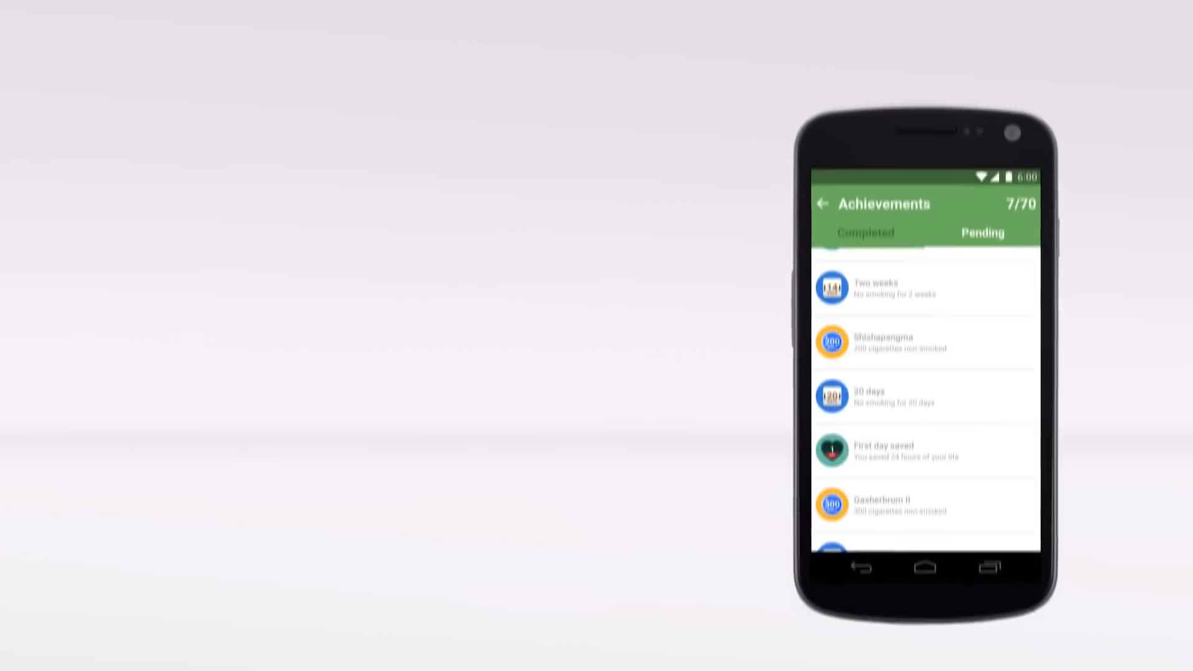
scroll("down", 3)
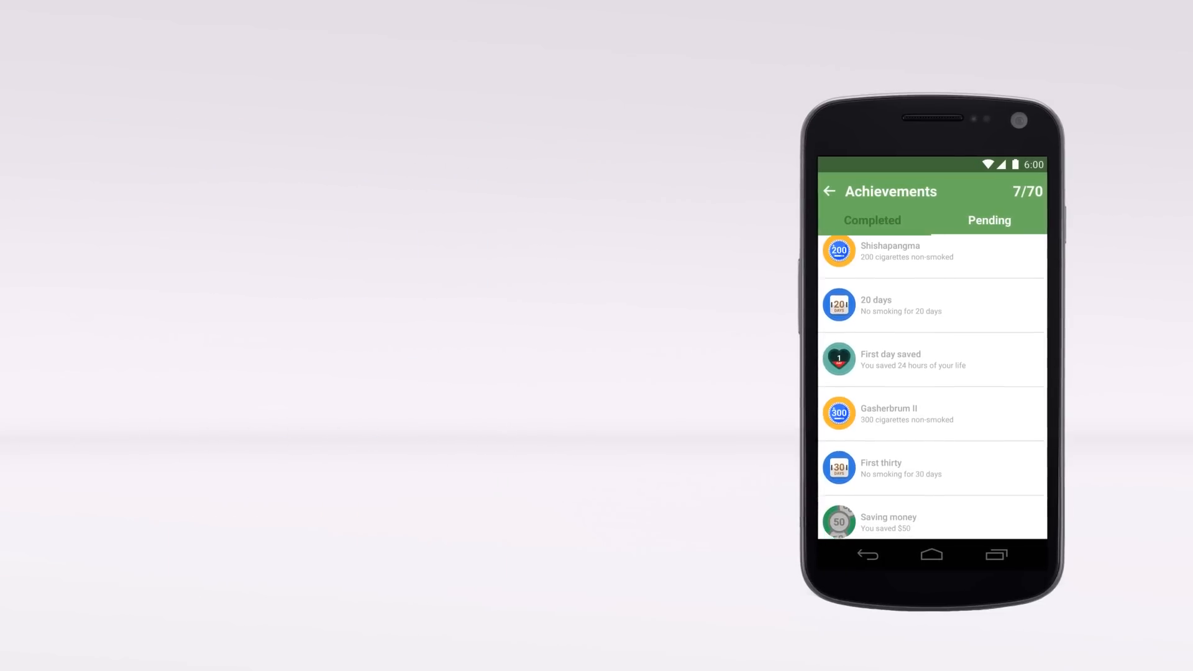